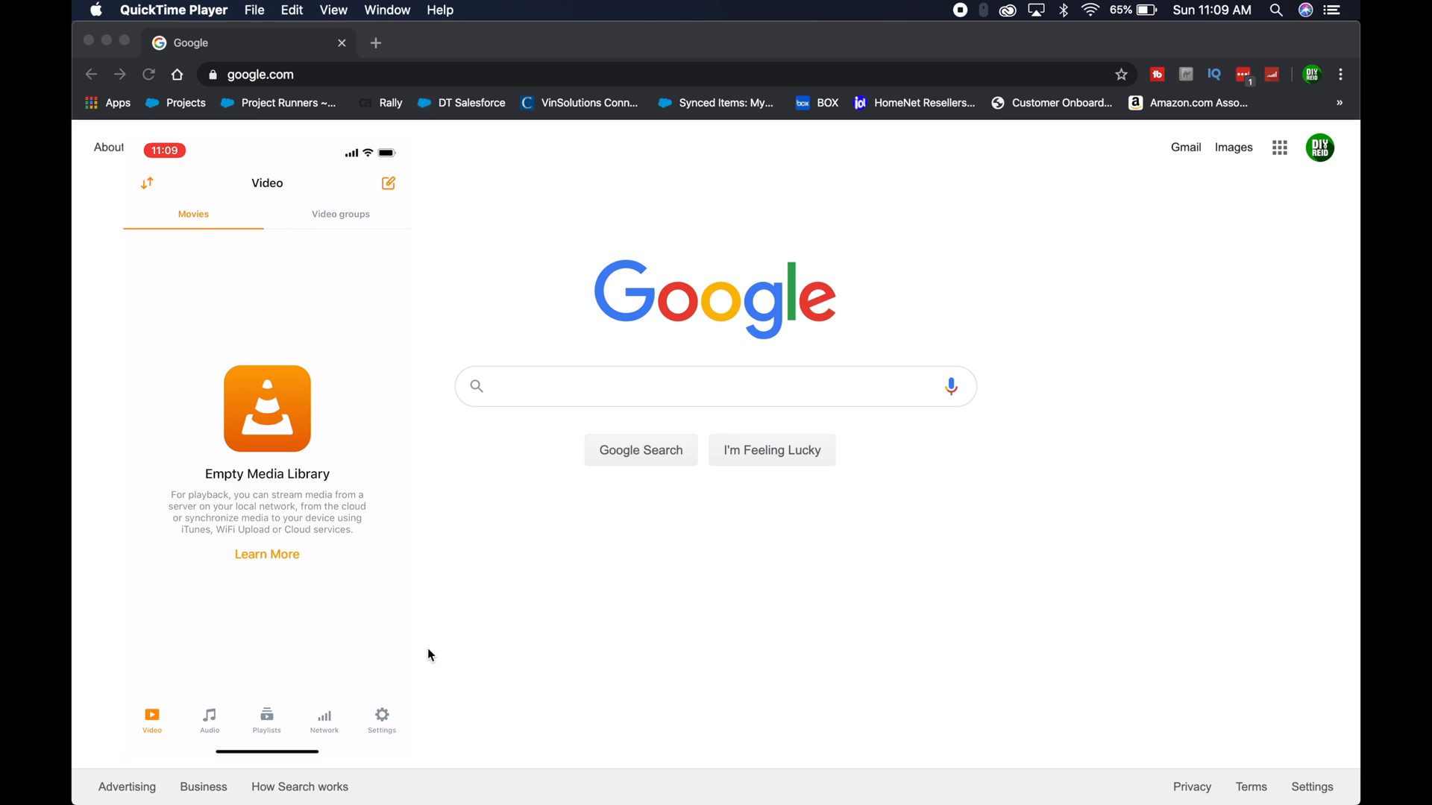
# - Enable the Sharing via WiFi toggle in VLC's Network section
pyautogui.click(324, 719)
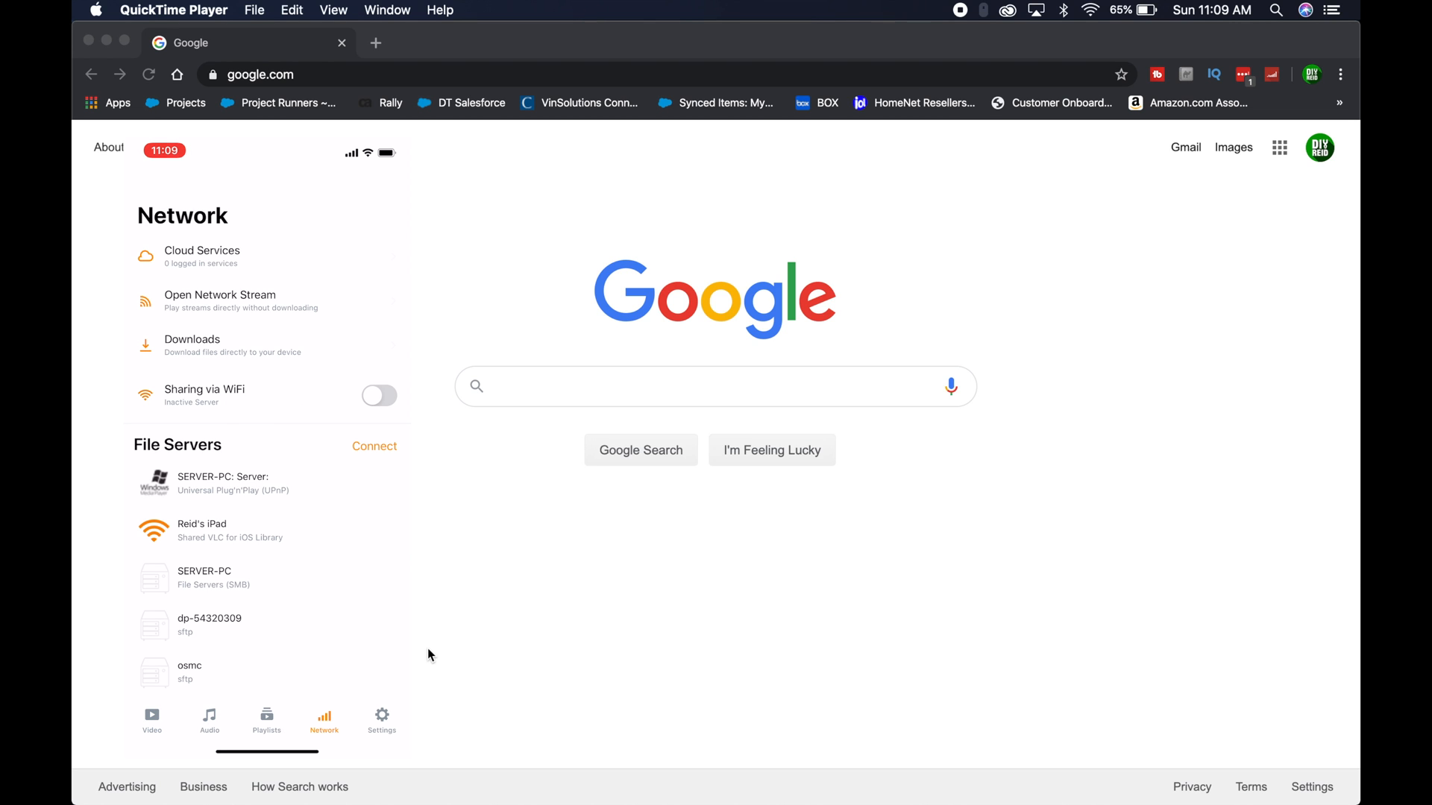
pyautogui.click(377, 395)
pyautogui.write('192.168.1.216')
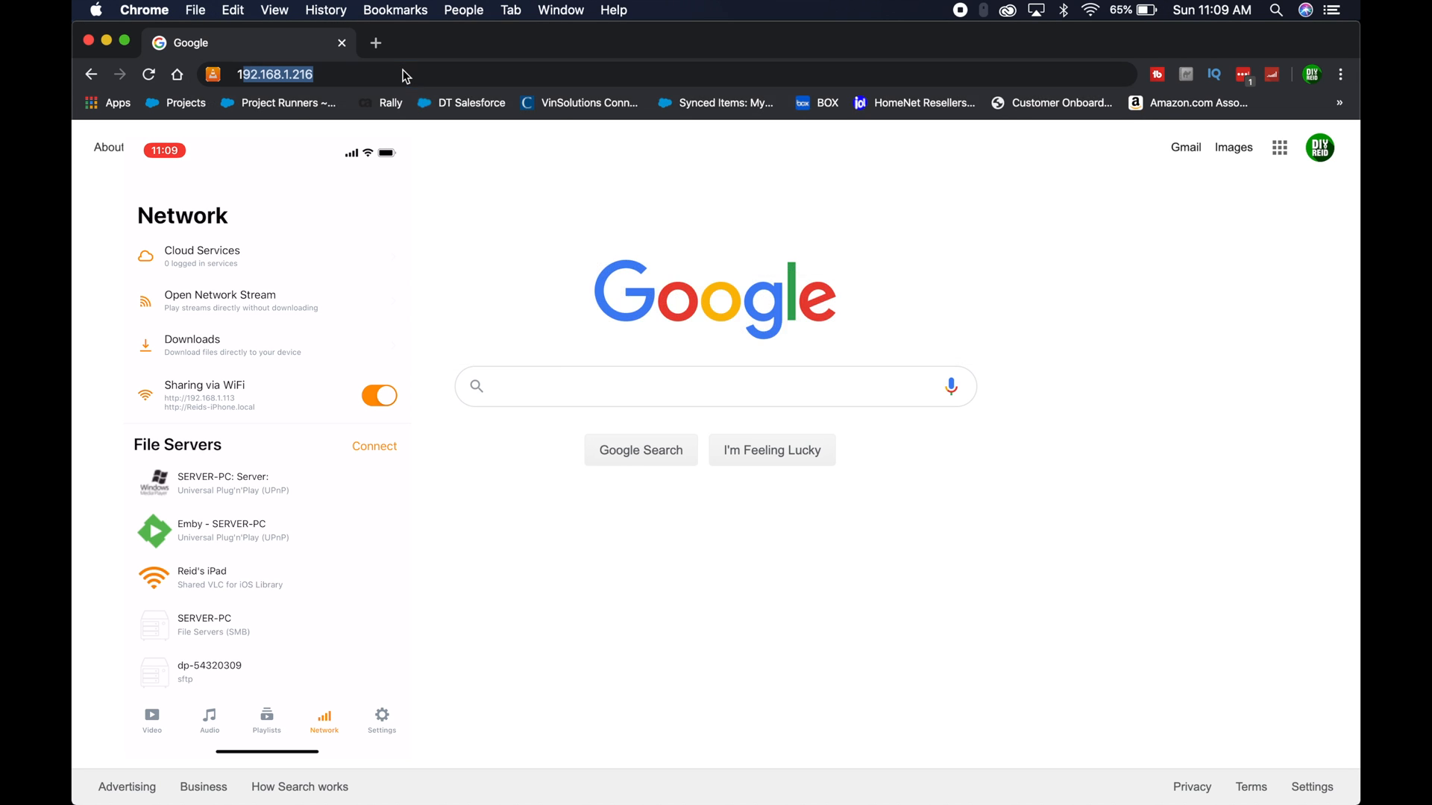
# - Load the phone's Sharing via WiFi page at 192.168.1.113 in Chrome
pyautogui.click(275, 74)
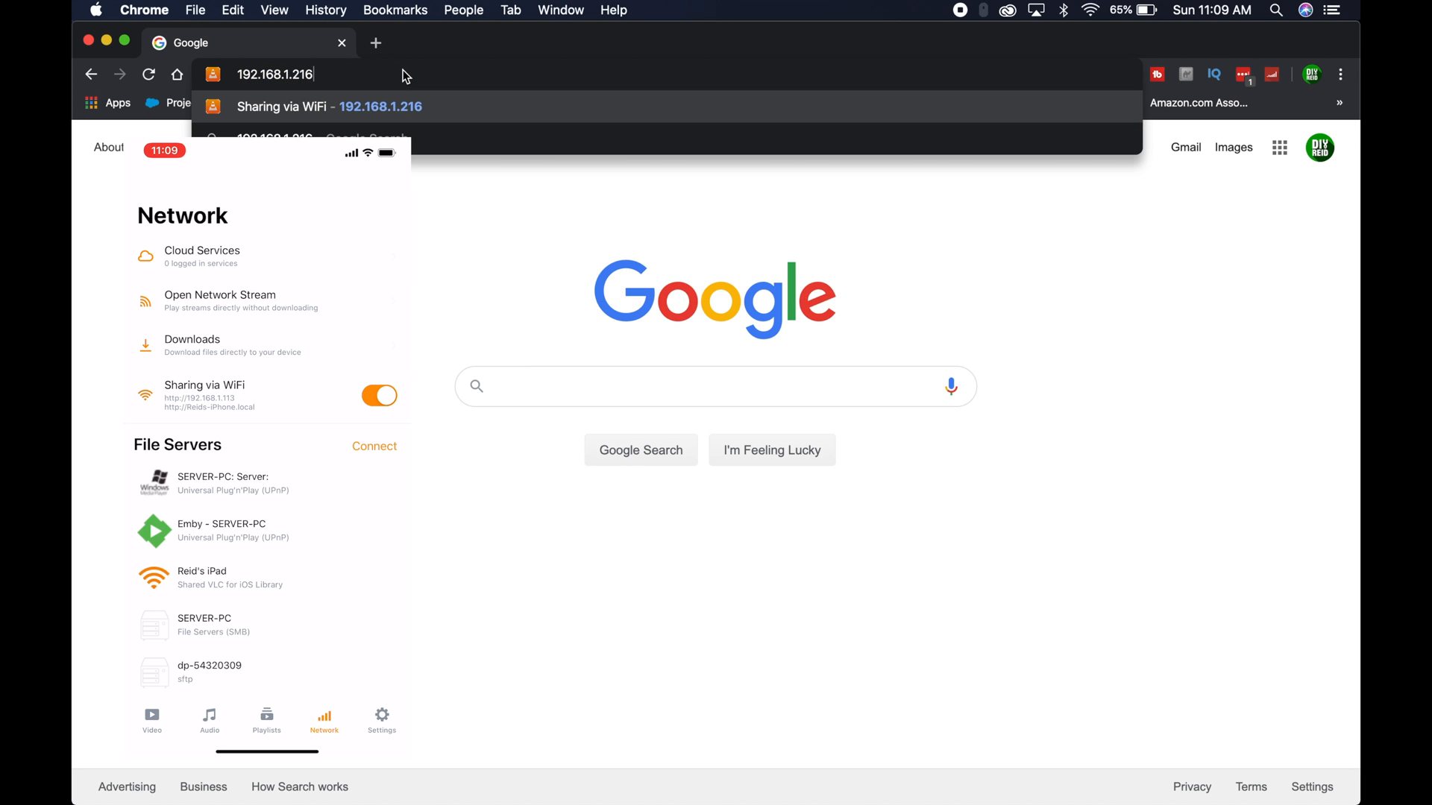
pyautogui.press('Backspace')
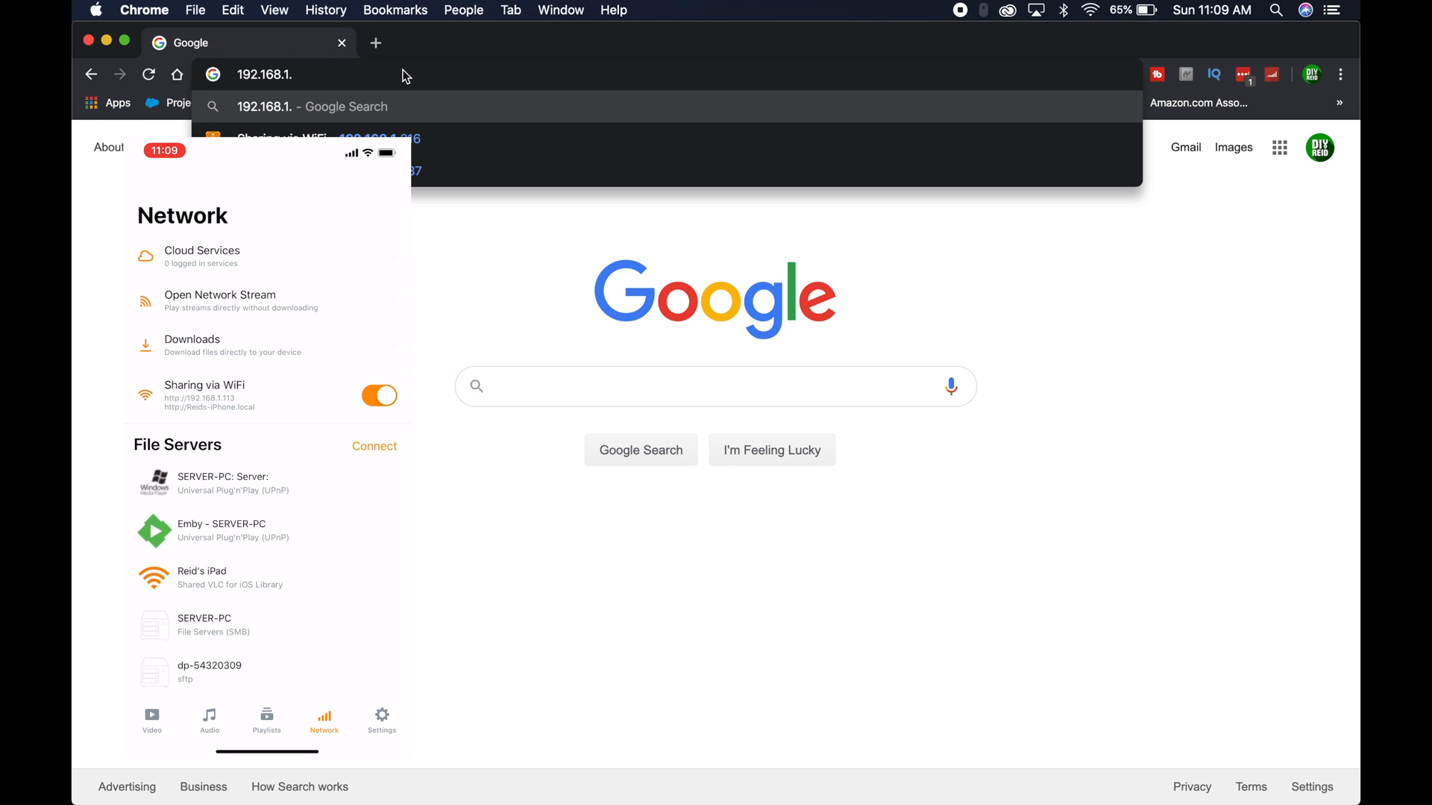
pyautogui.write('113')
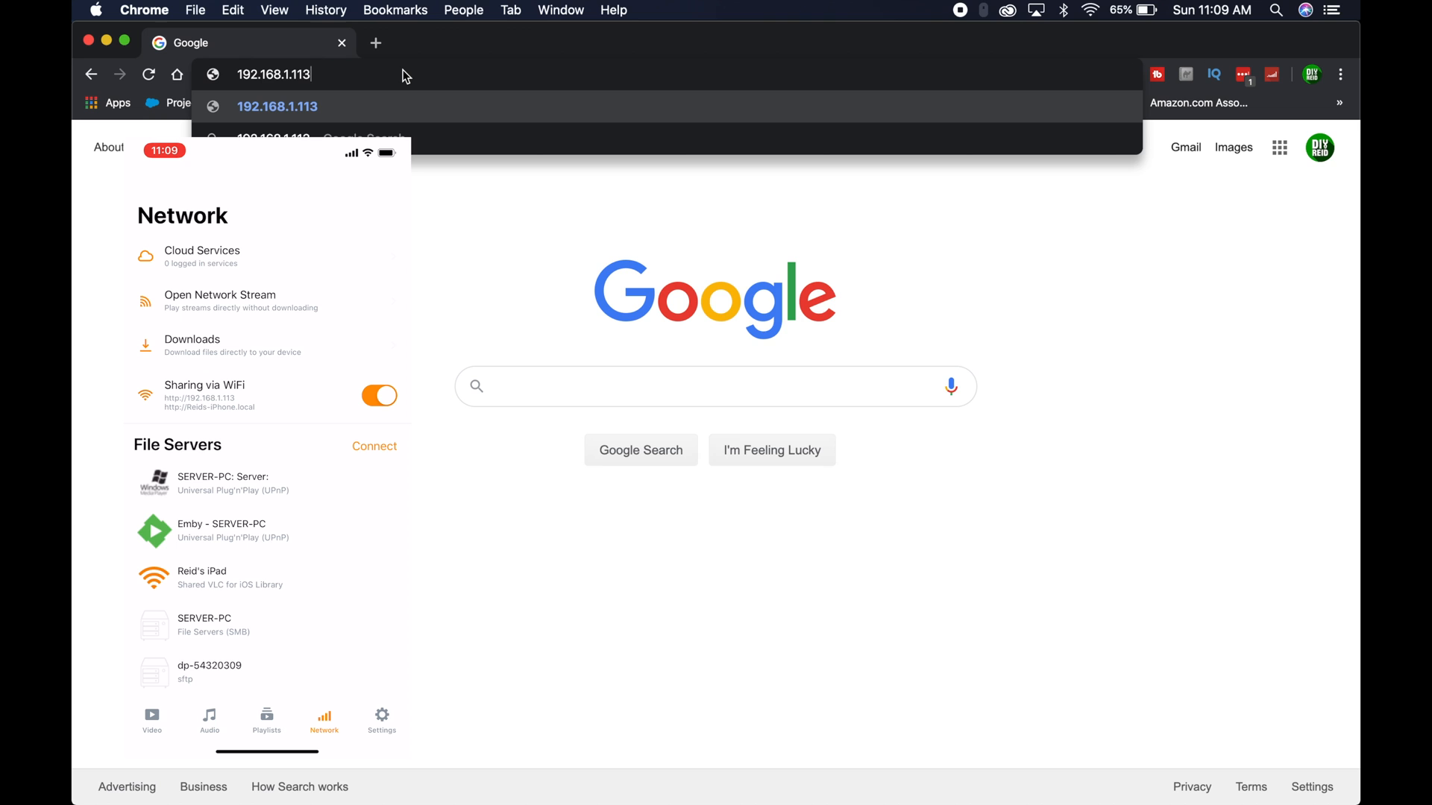
pyautogui.press('Backspace')
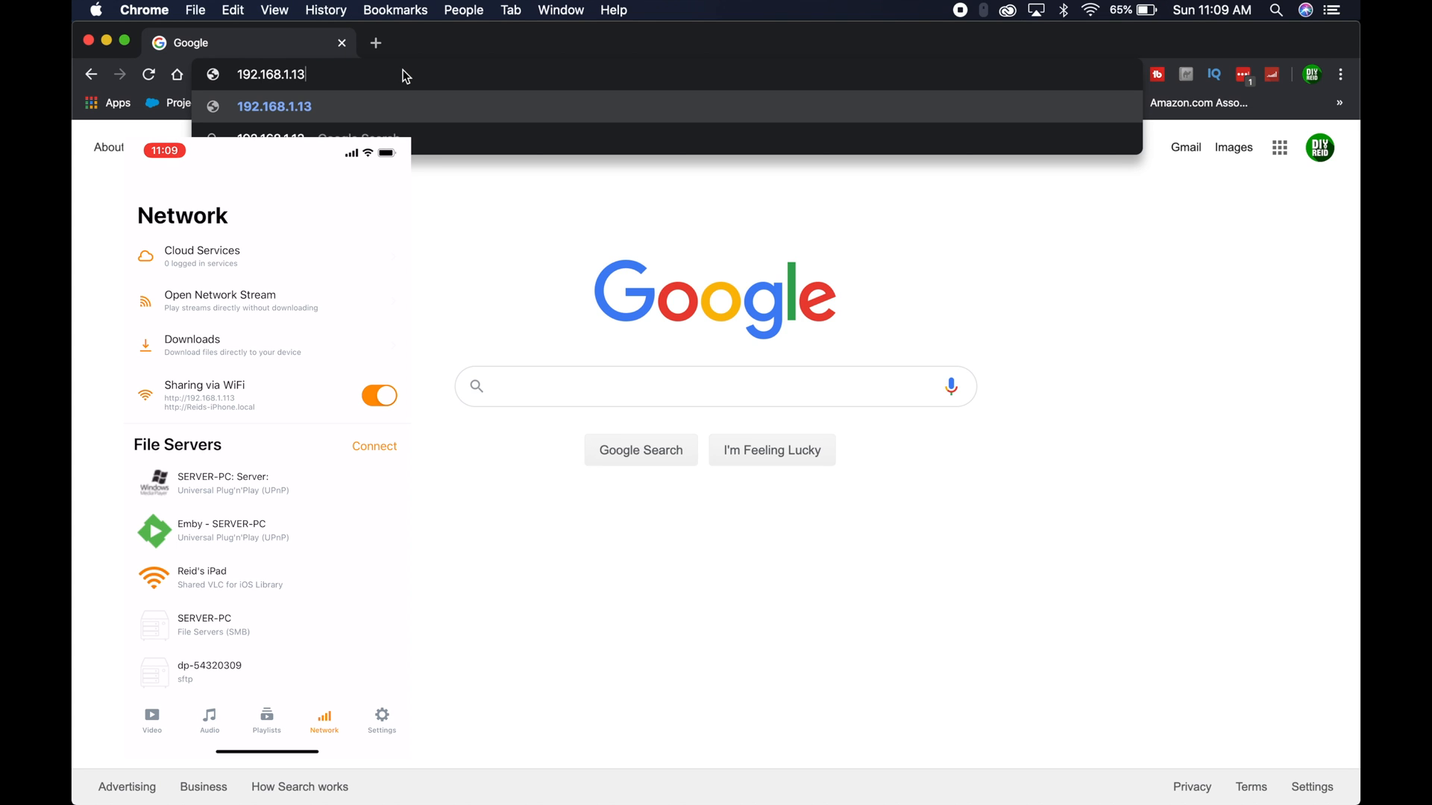
pyautogui.write('1')
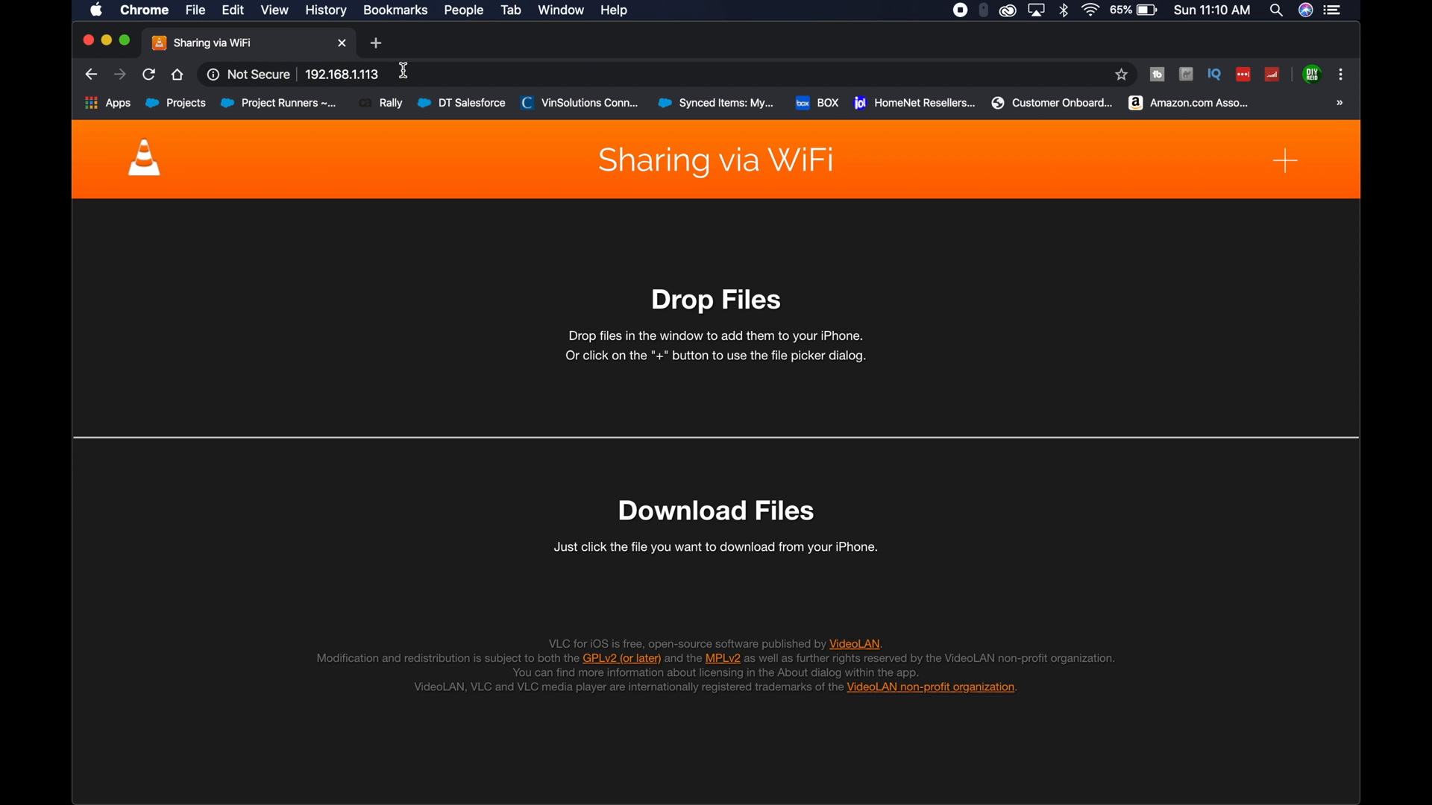
pyautogui.moveTo(926, 119)
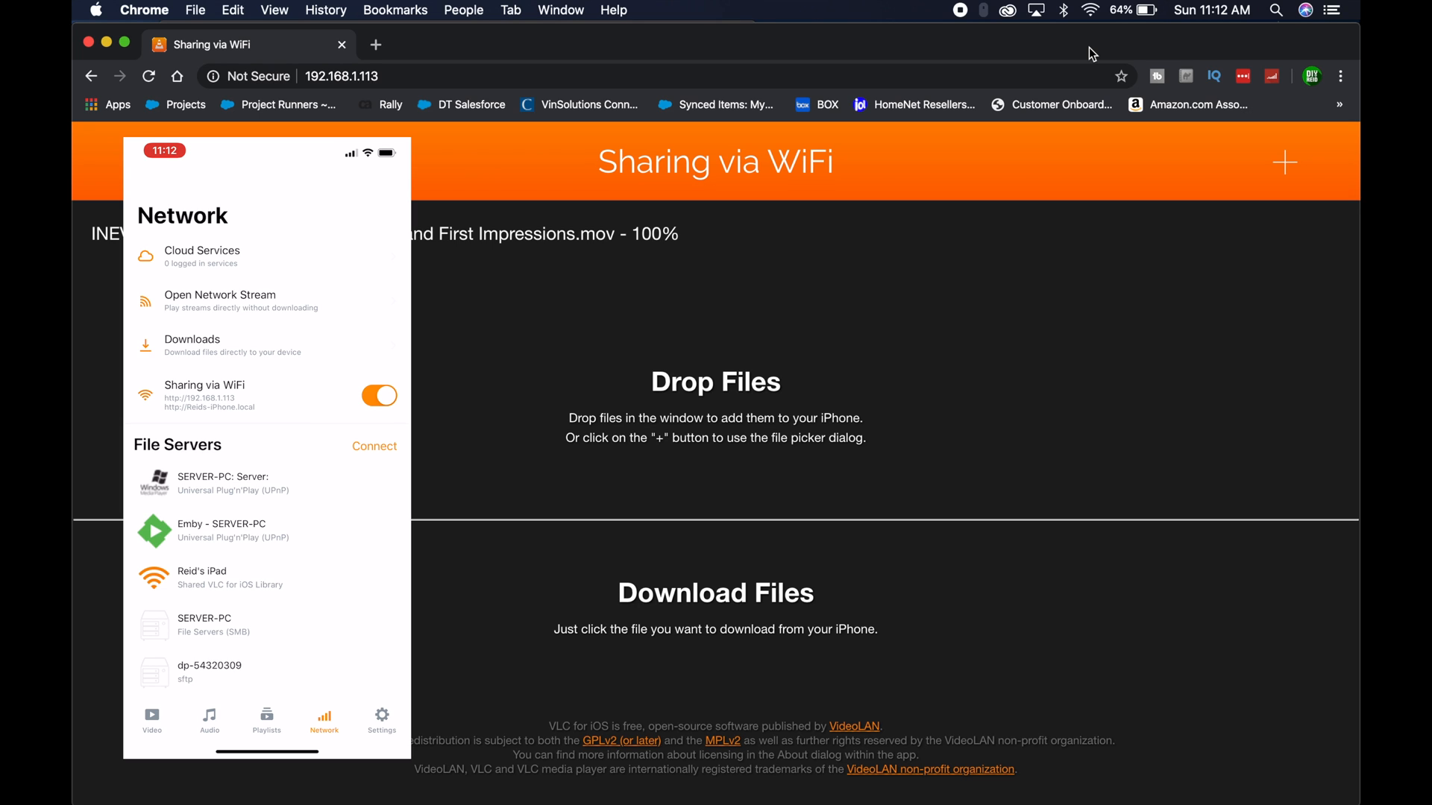
# - Check the Video library's movies and video groups for the new upload
pyautogui.click(152, 719)
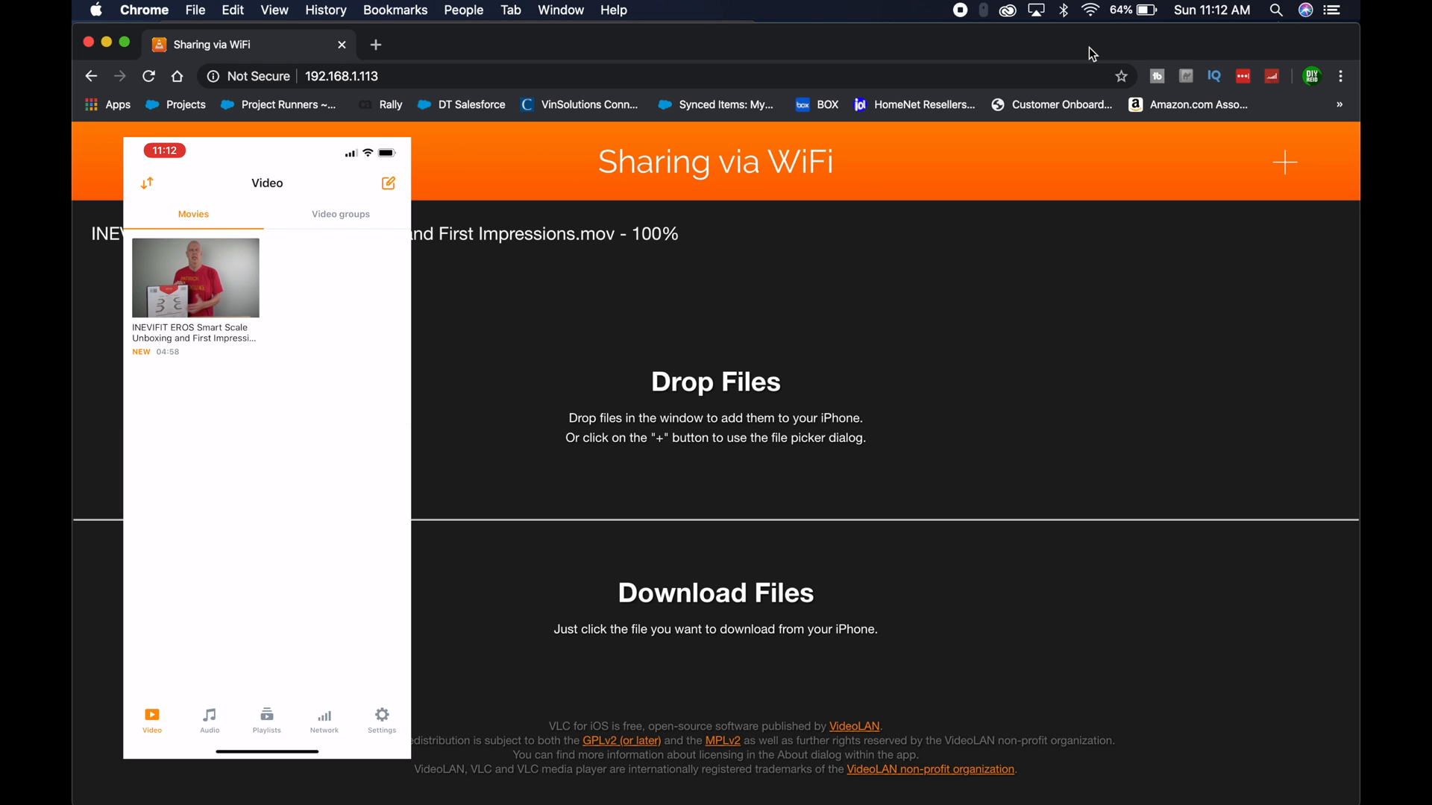
pyautogui.click(340, 213)
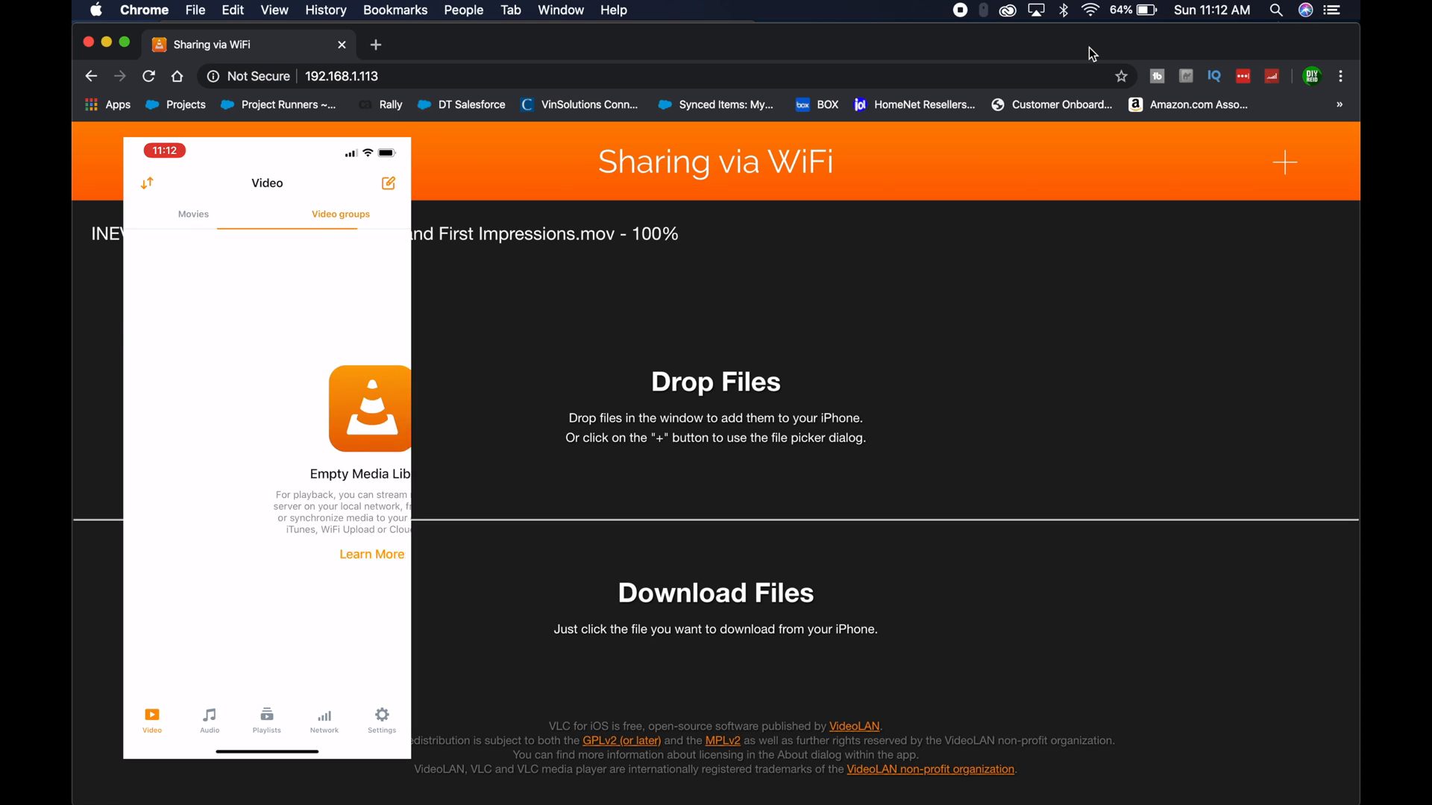
pyautogui.click(192, 213)
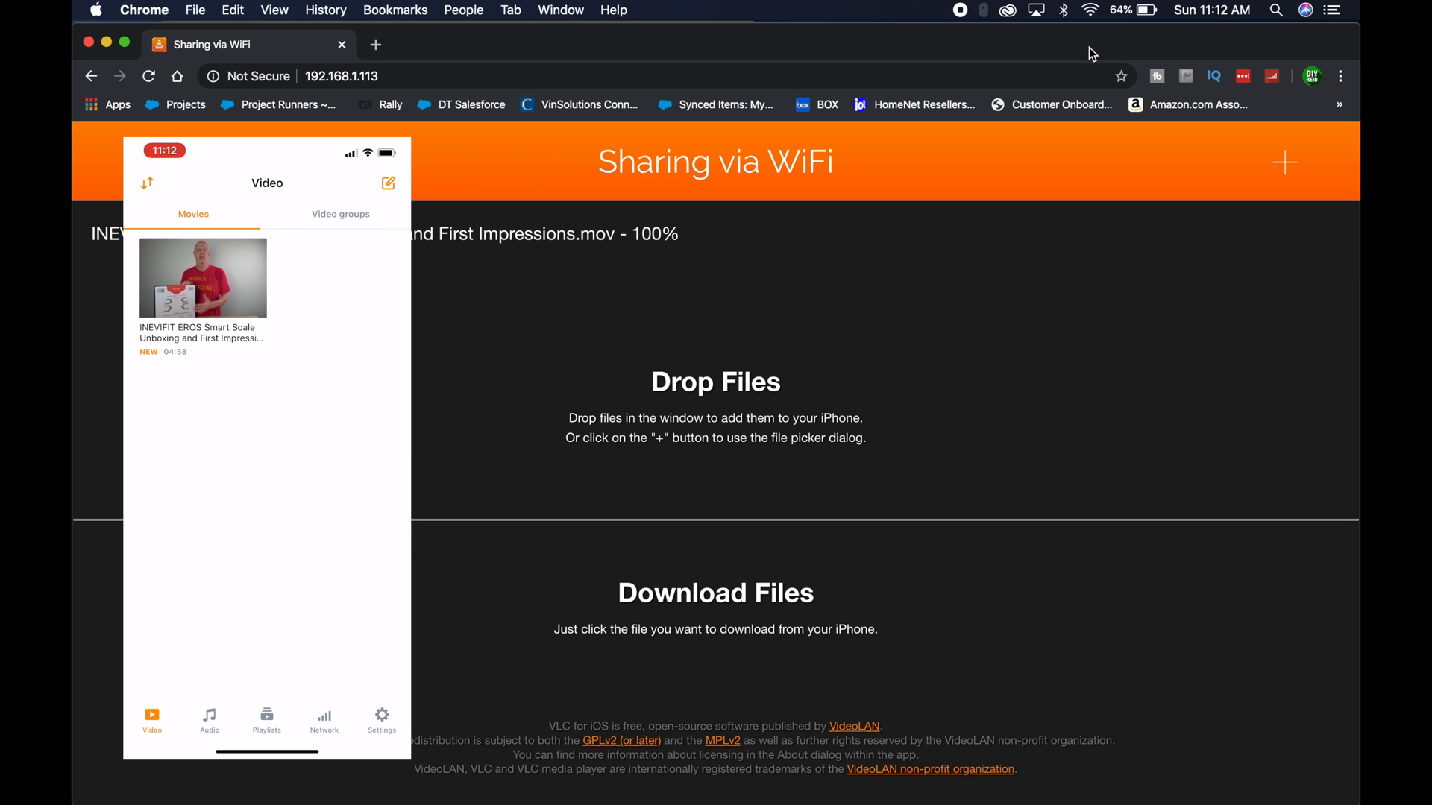
# - Play the INEVIFIT EROS Smart Scale video briefly, pause, and return to the library
pyautogui.click(202, 277)
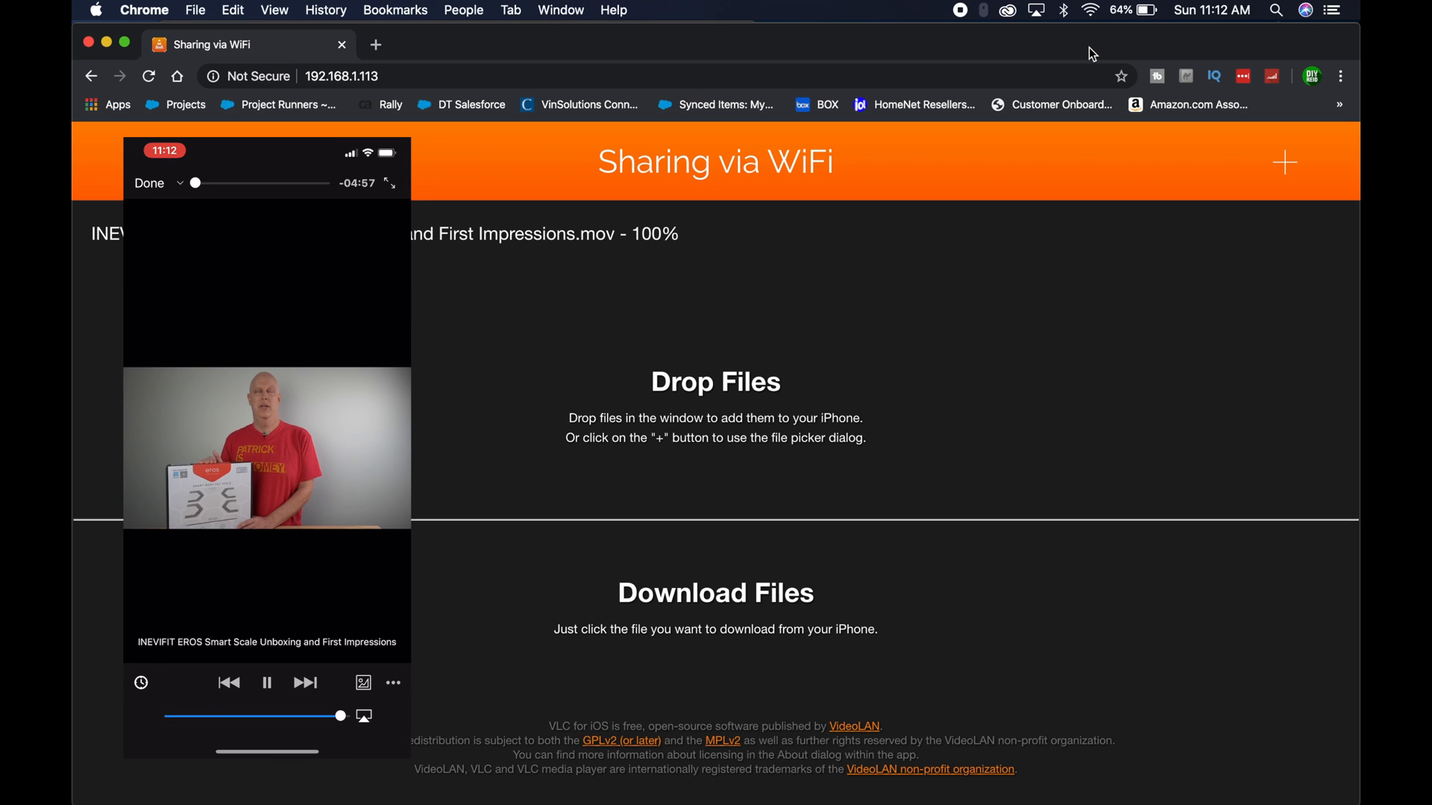
pyautogui.click(265, 683)
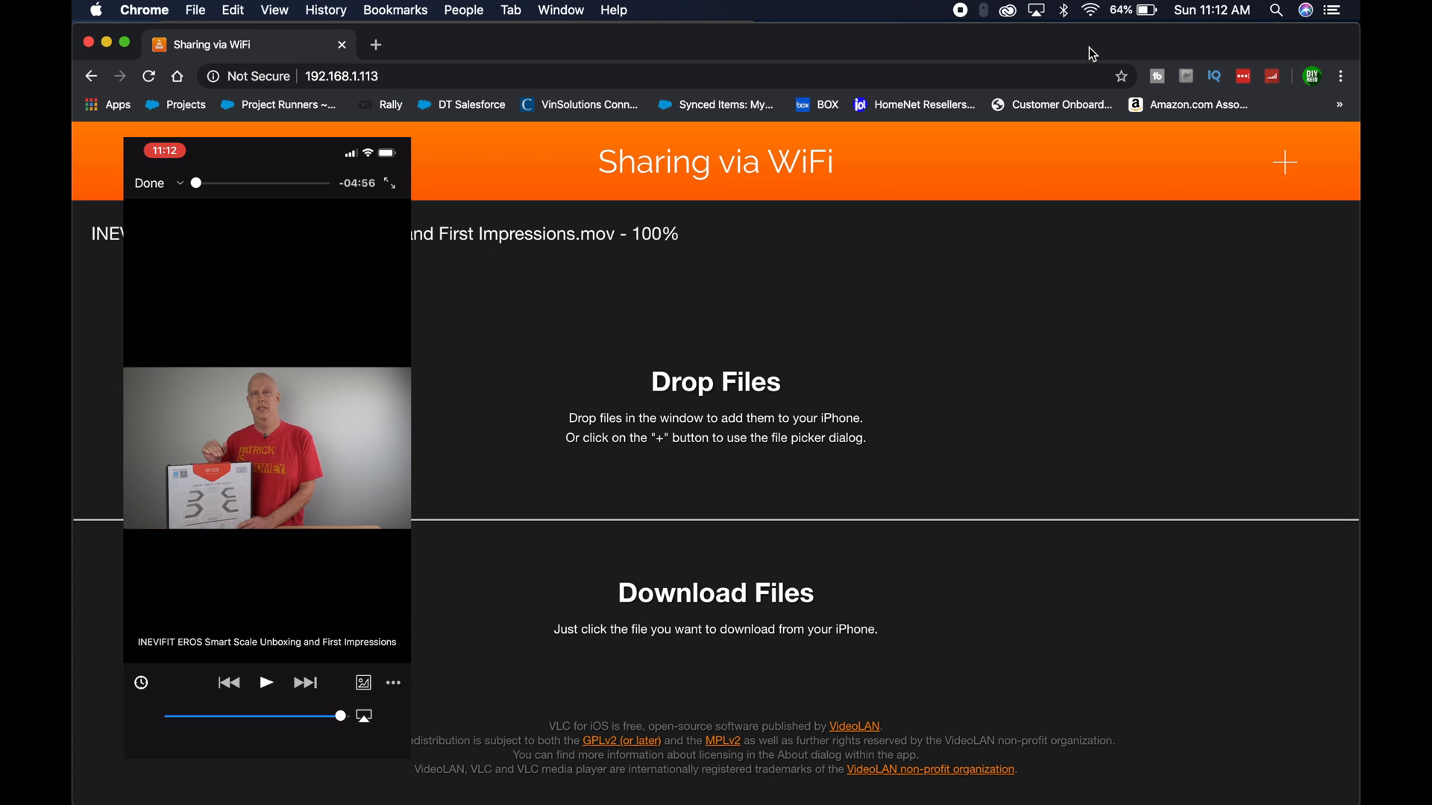
pyautogui.click(148, 182)
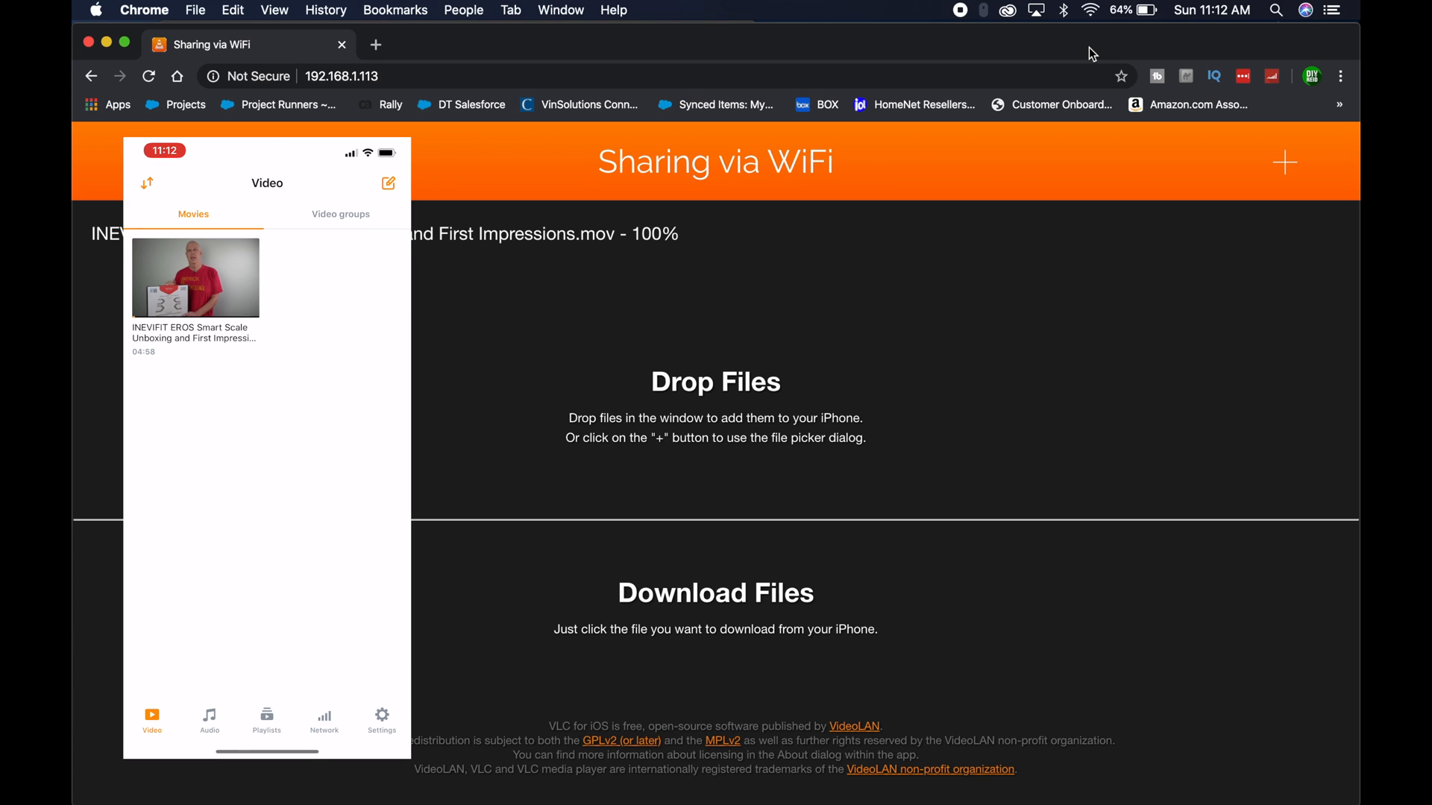